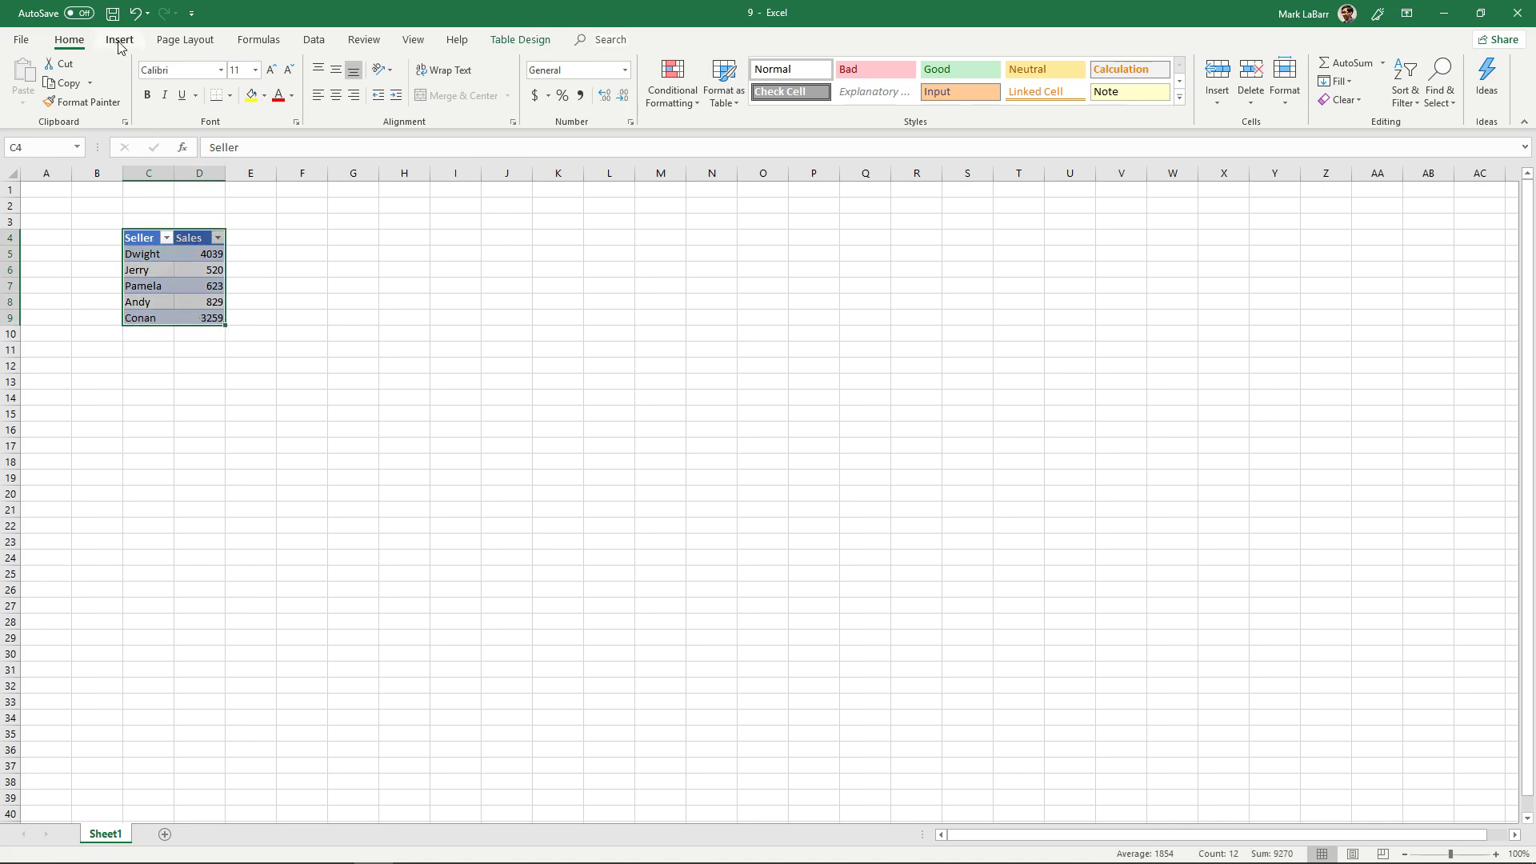
Insert a Pareto chart of the seller sales data from the Statistic Chart menu
click(119, 39)
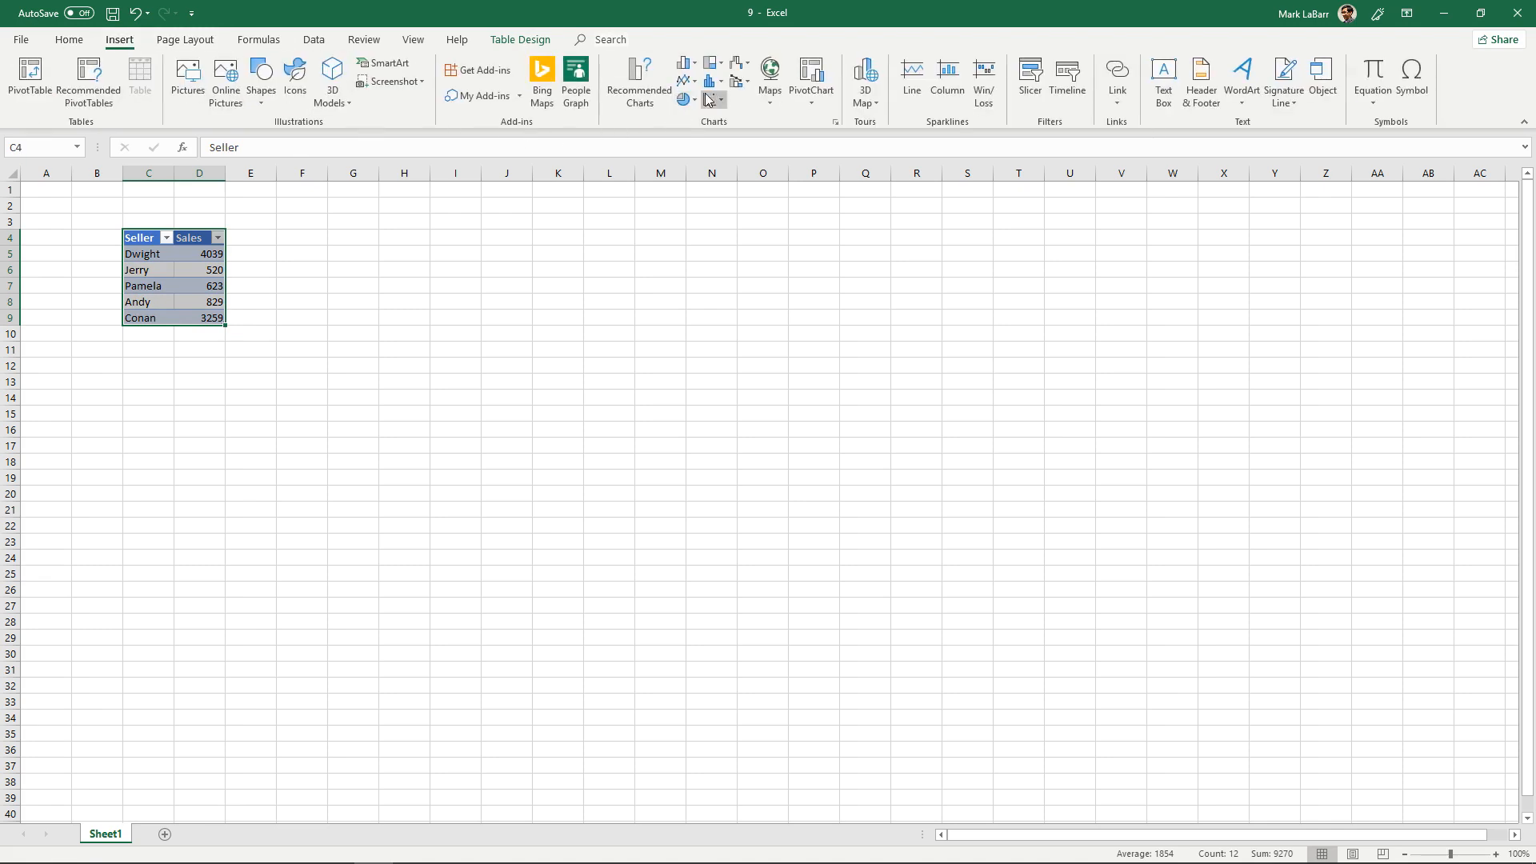
mouse_move(710, 80)
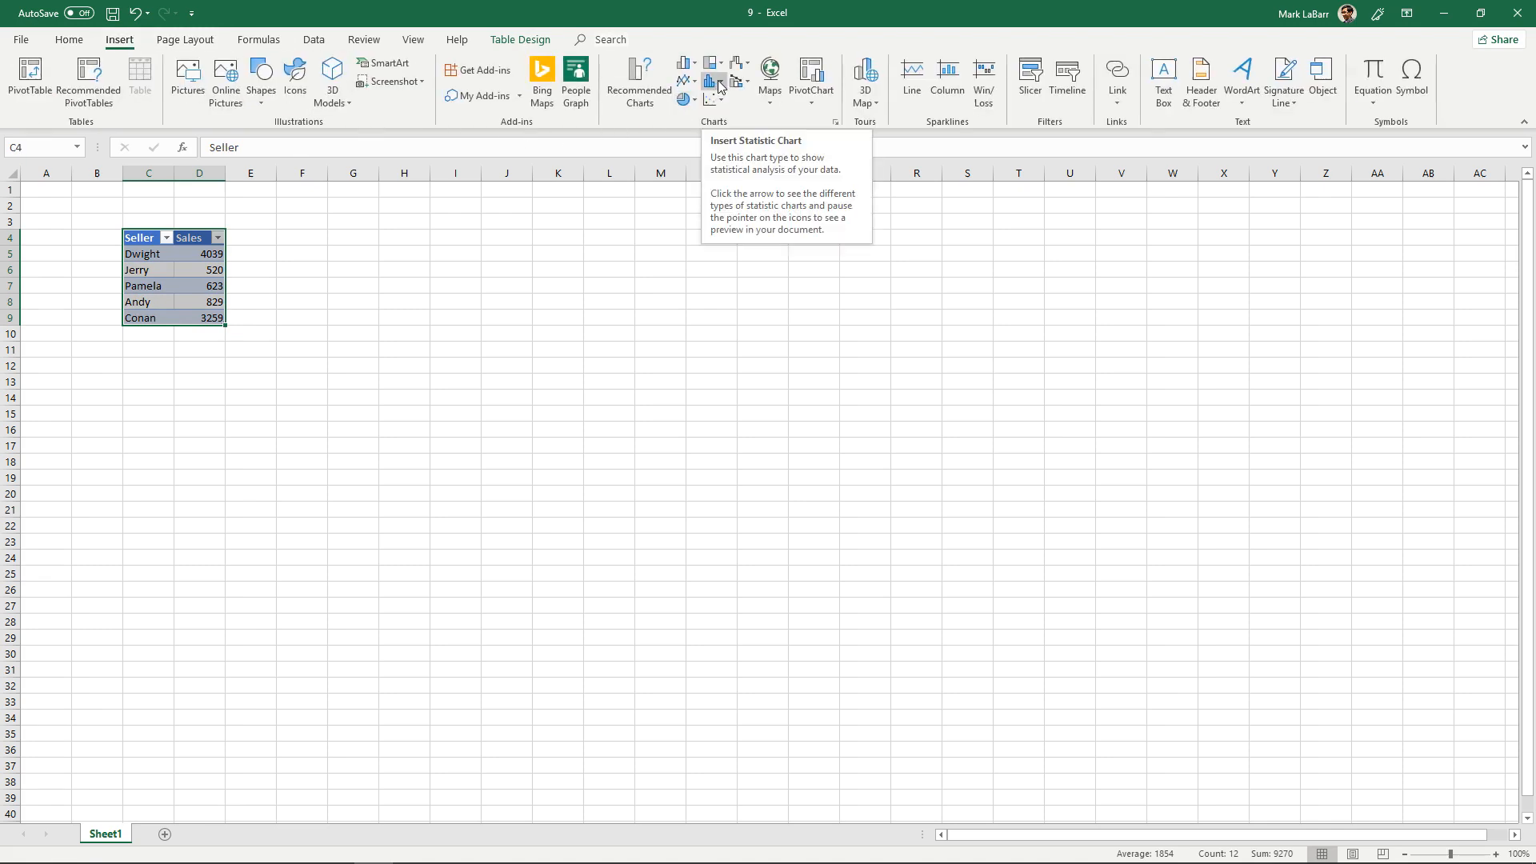
click(708, 81)
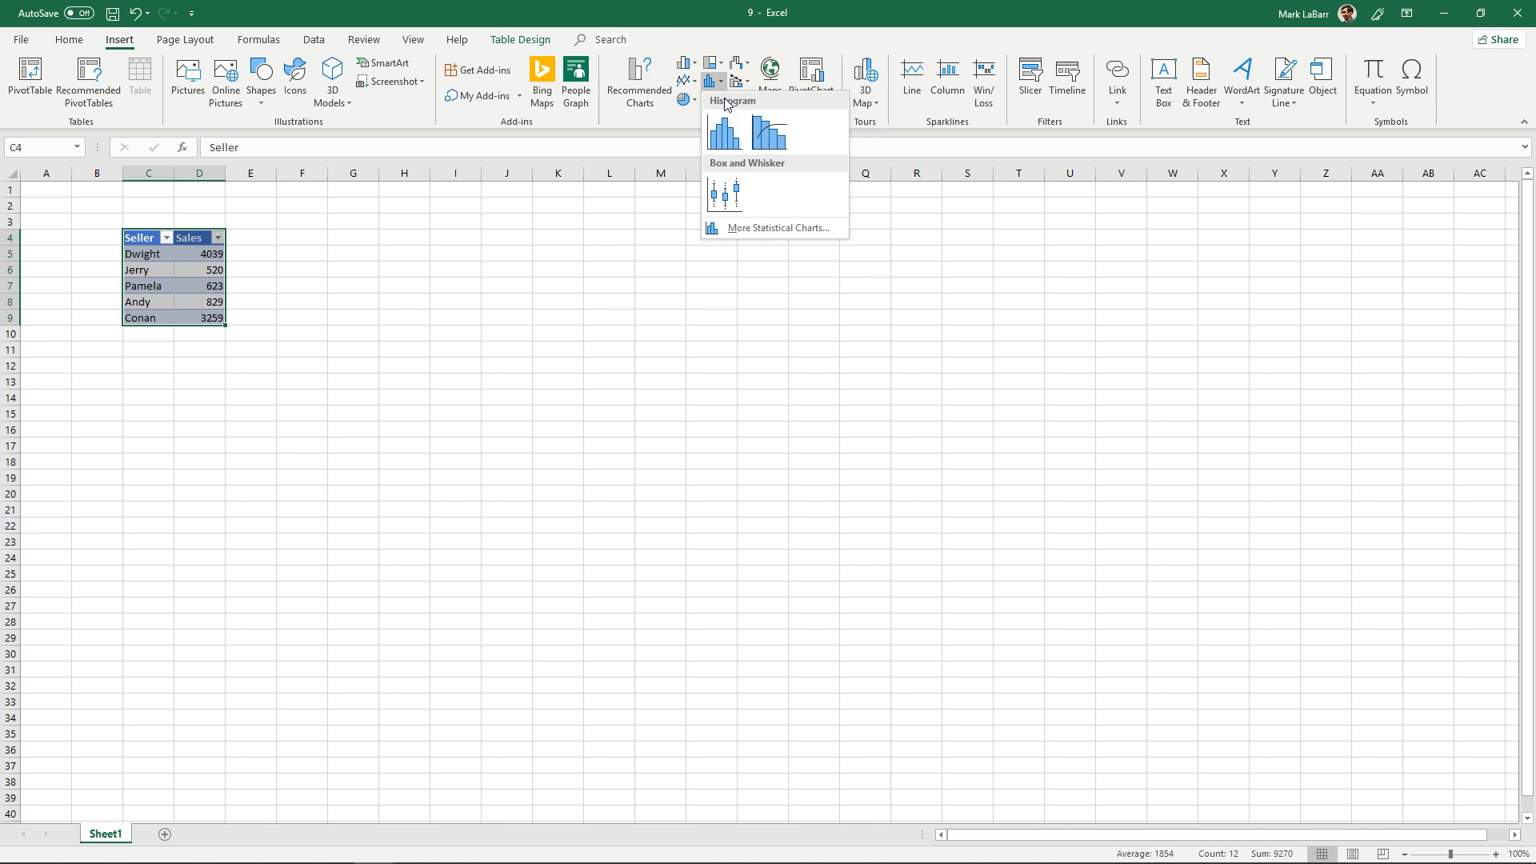
click(769, 132)
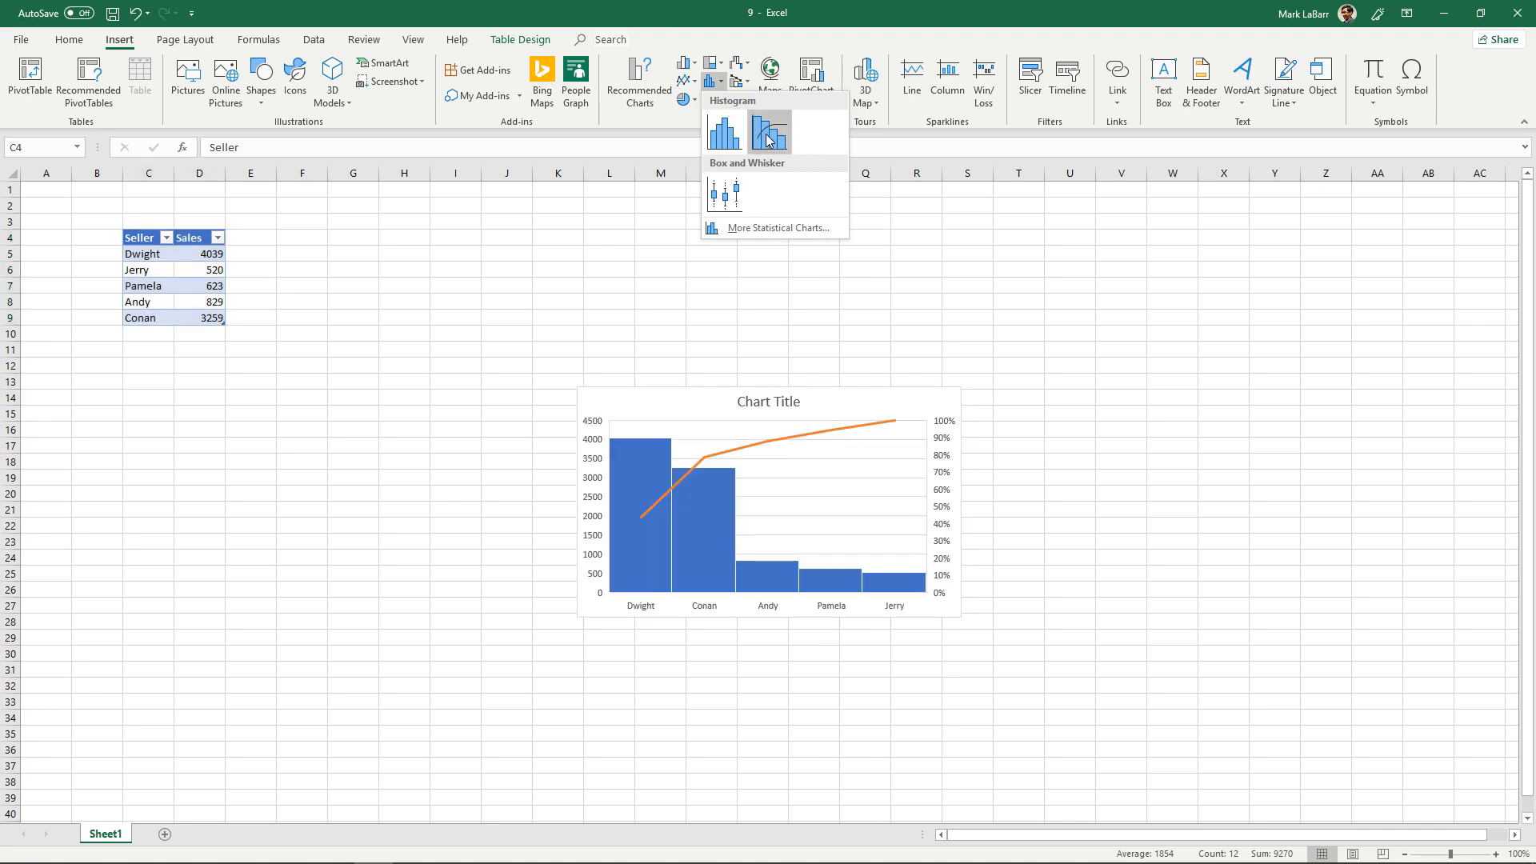
mouse_move(764, 140)
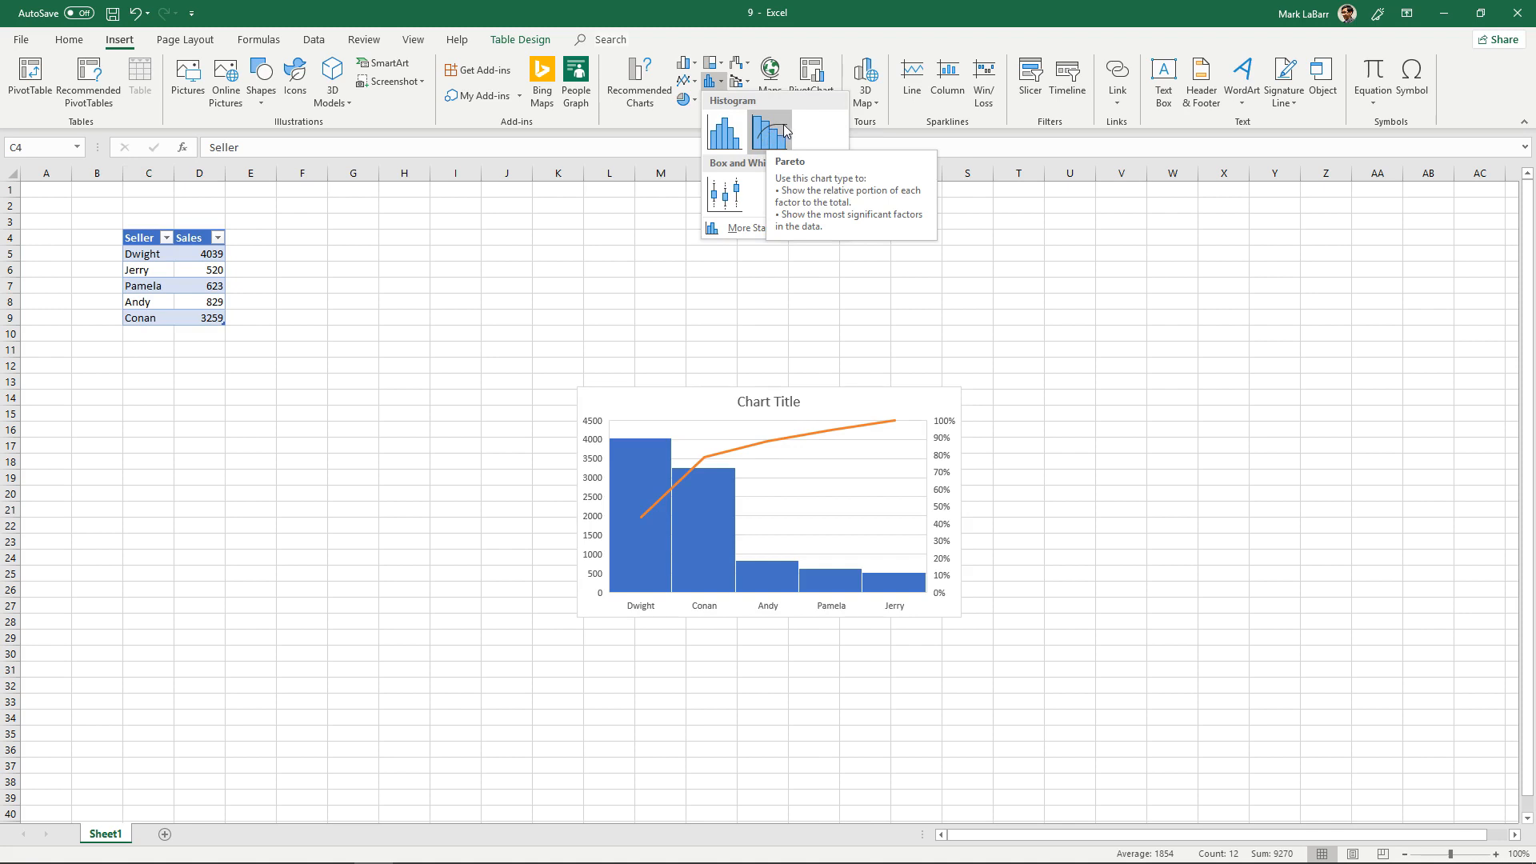
click(771, 130)
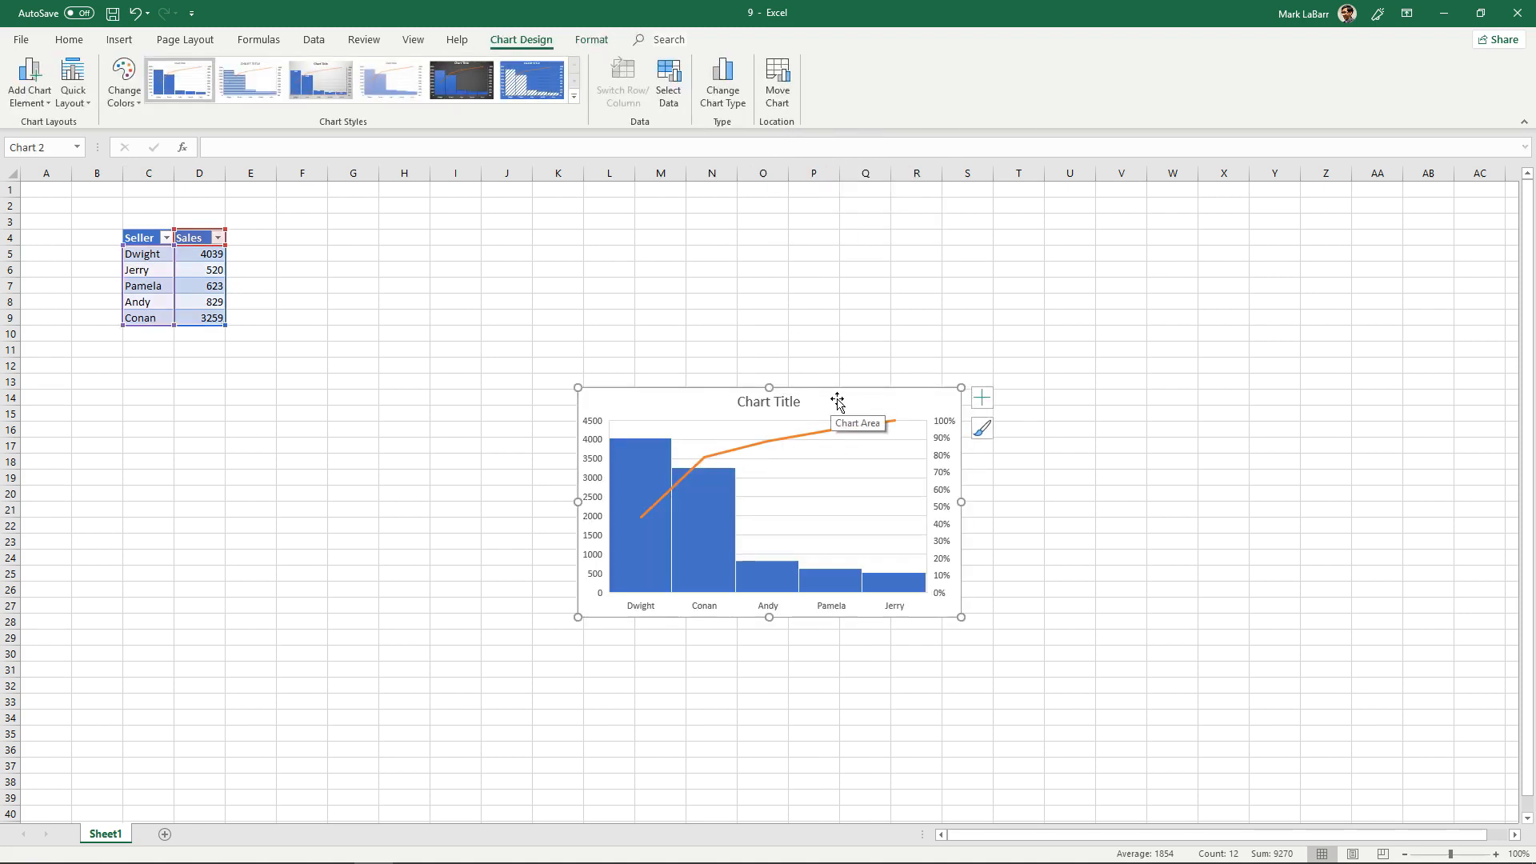
Drag the Pareto chart up and left toward the table, and select its title
drag(838, 402, 714, 317)
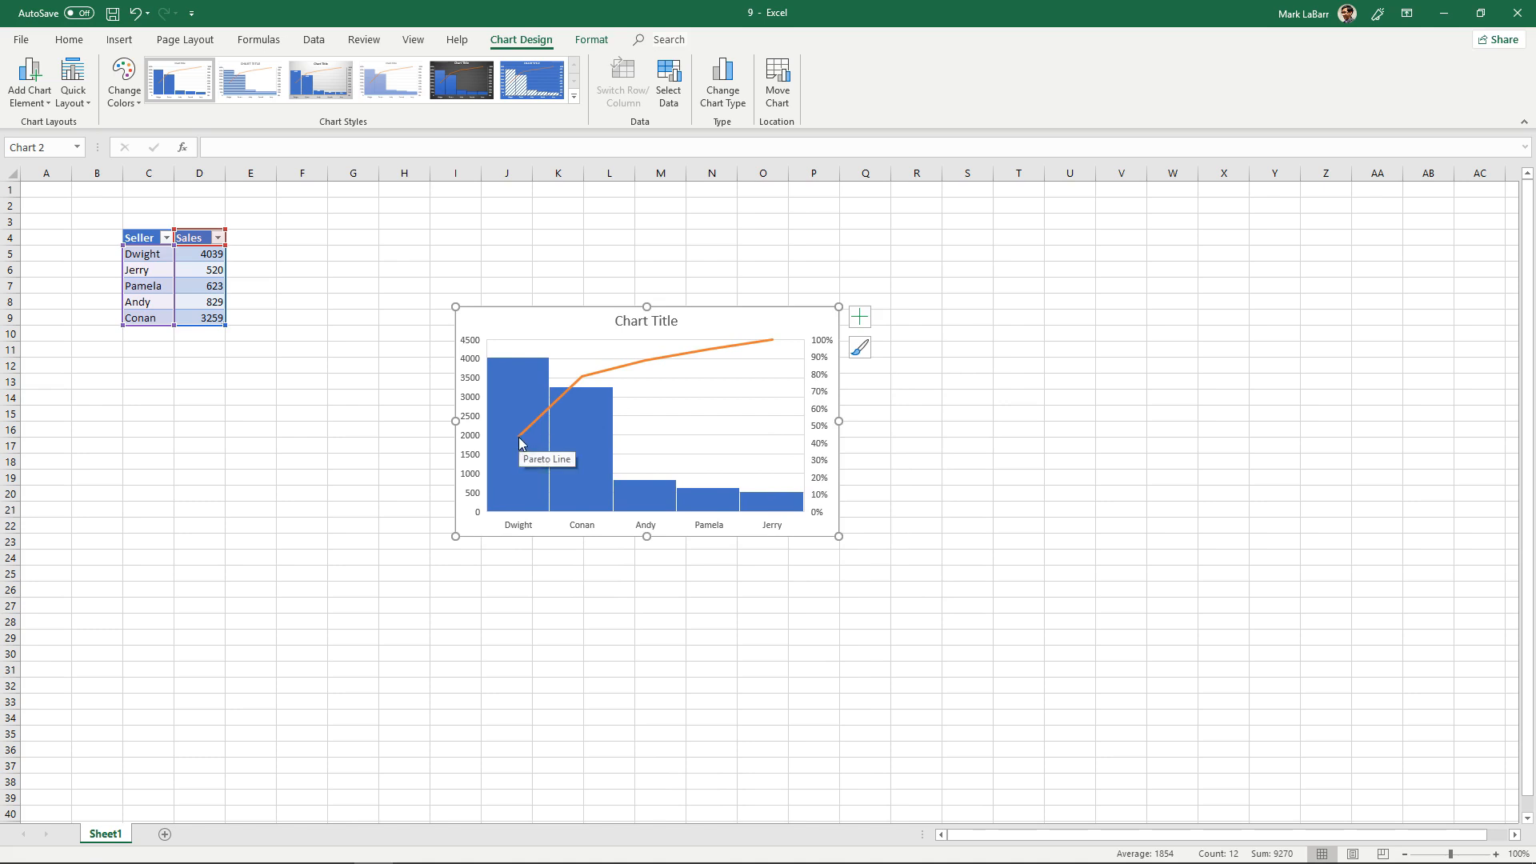
mouse_move(621, 383)
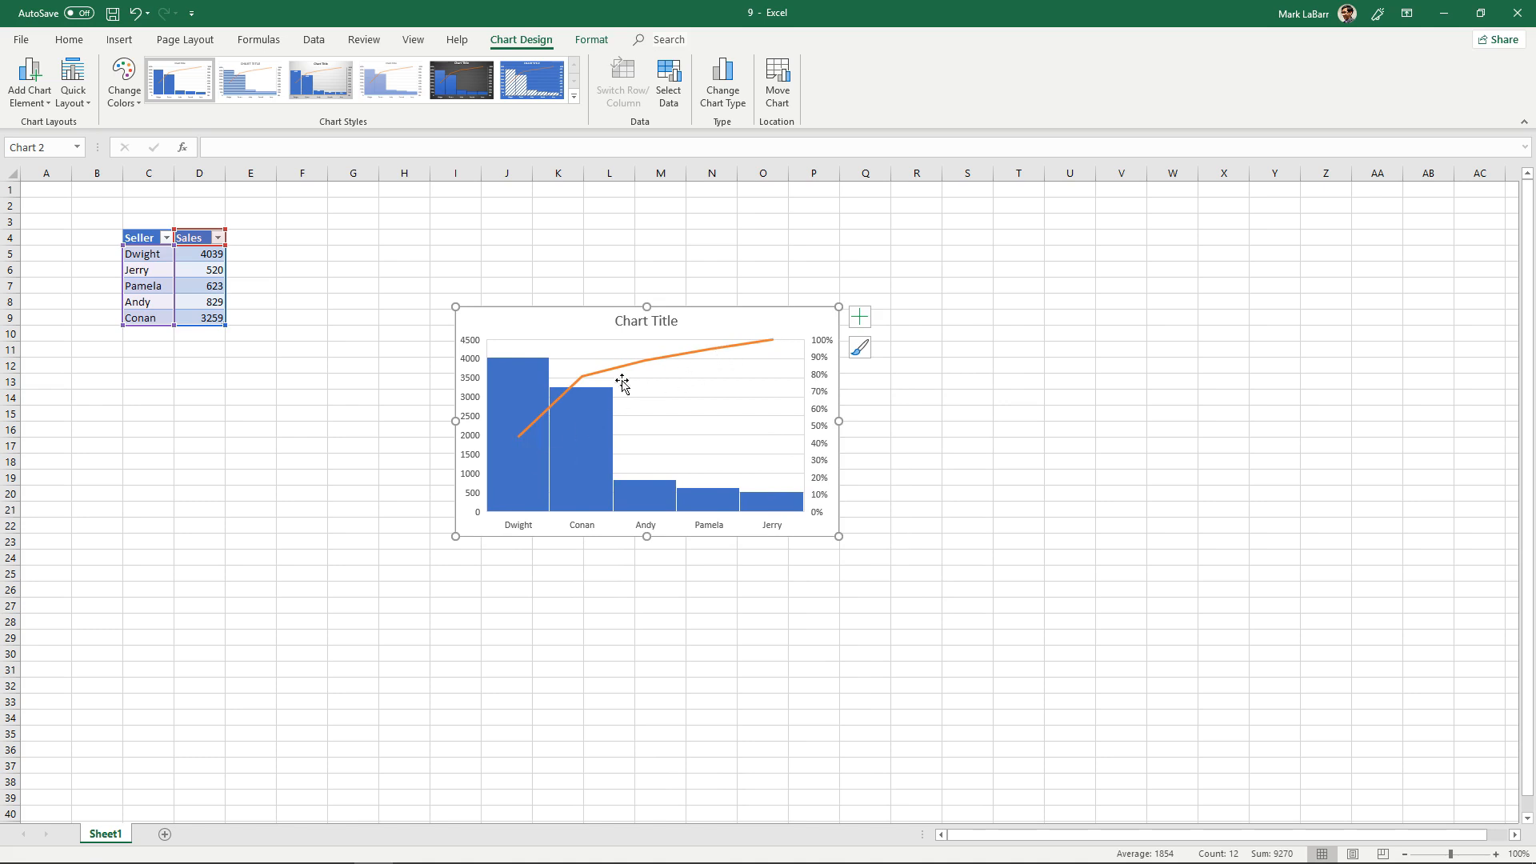
mouse_move(517, 443)
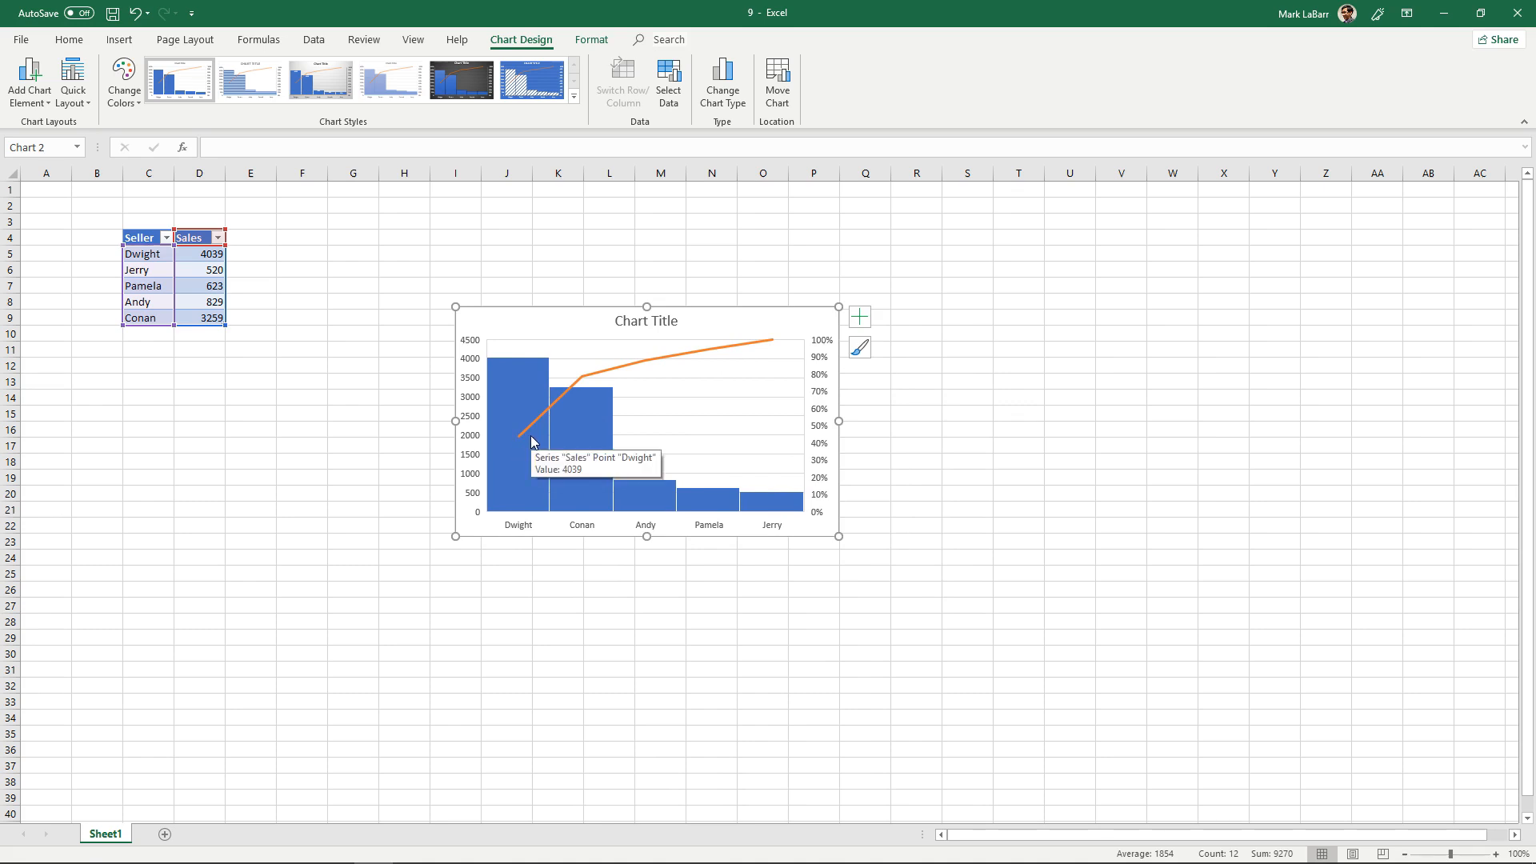
mouse_move(782, 439)
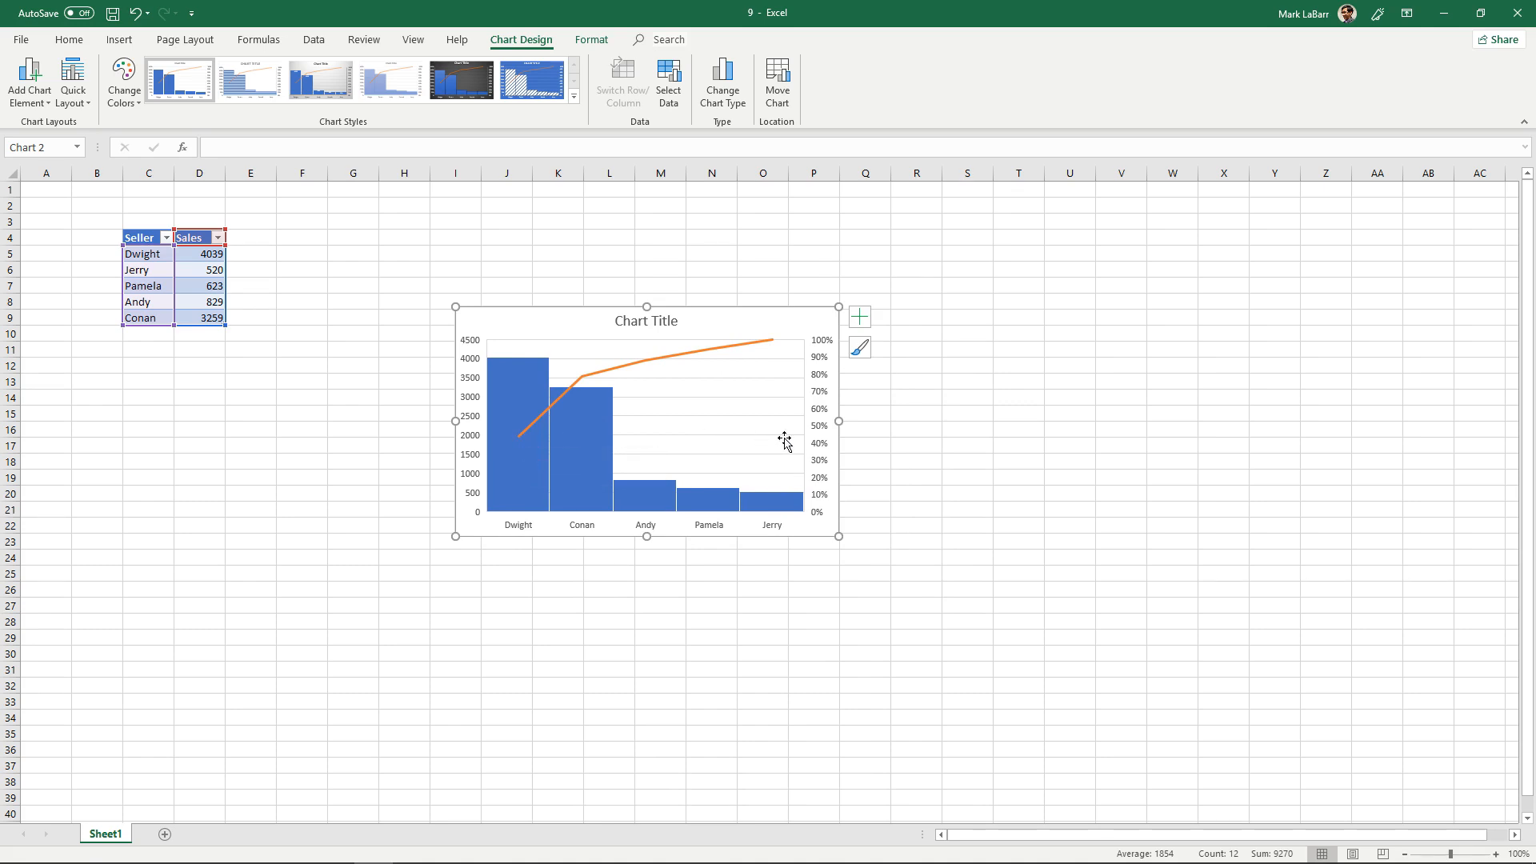
mouse_move(806, 443)
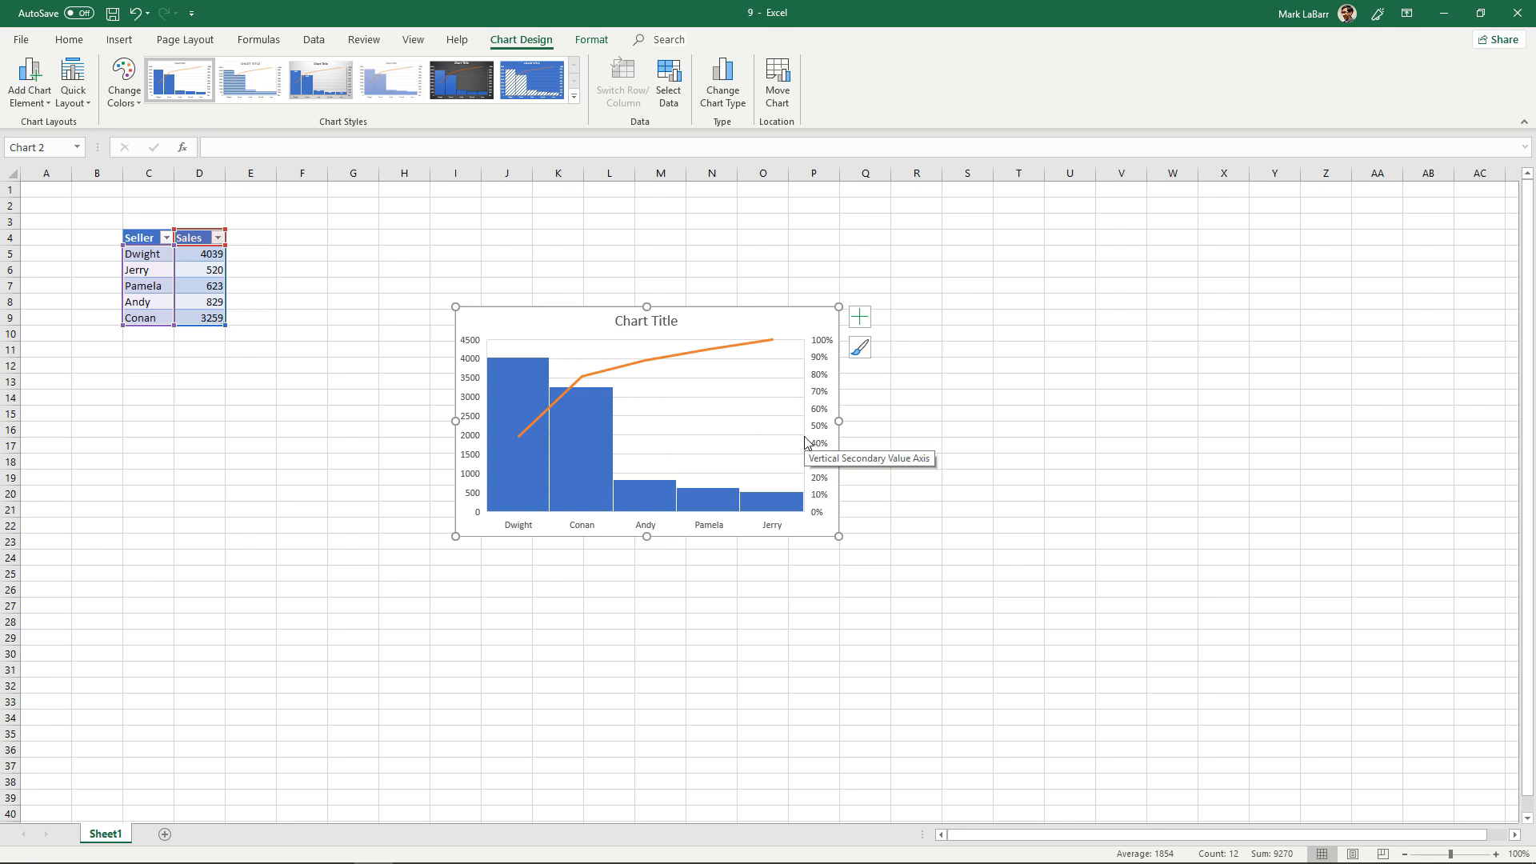
mouse_move(522, 465)
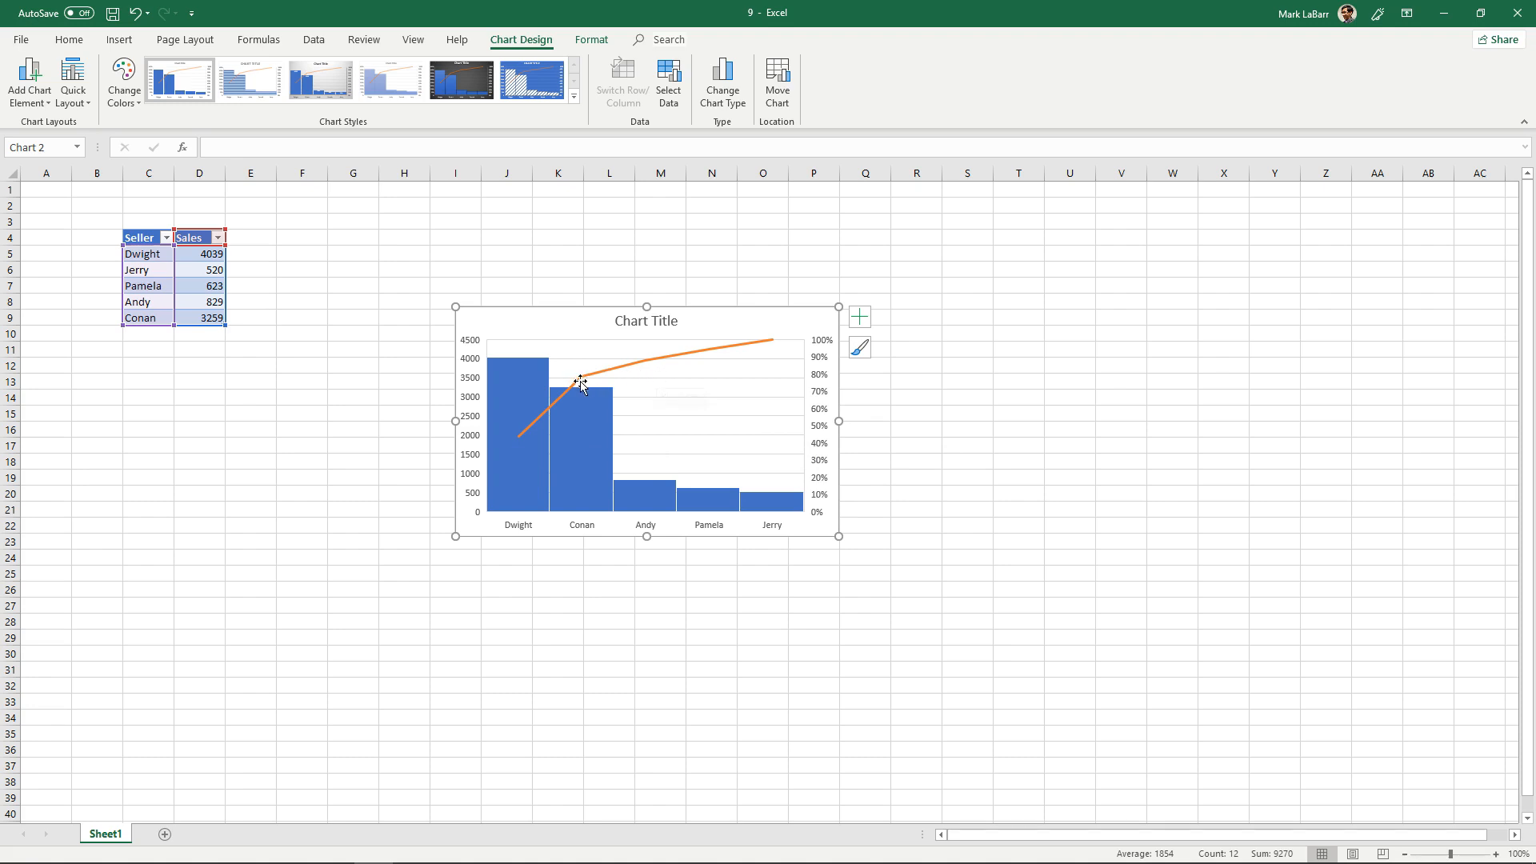
mouse_move(677, 356)
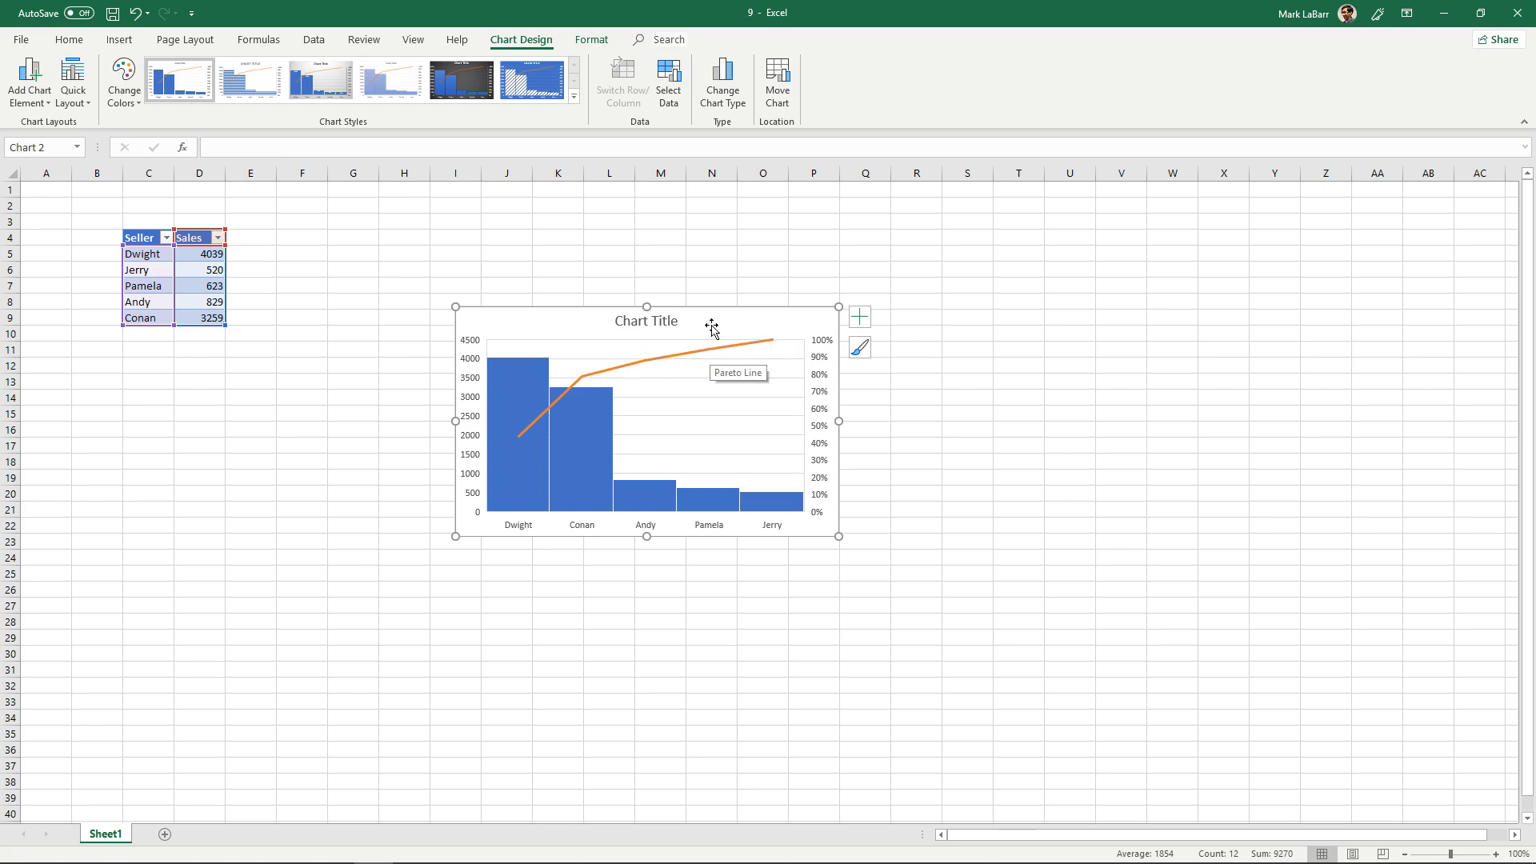
click(460, 82)
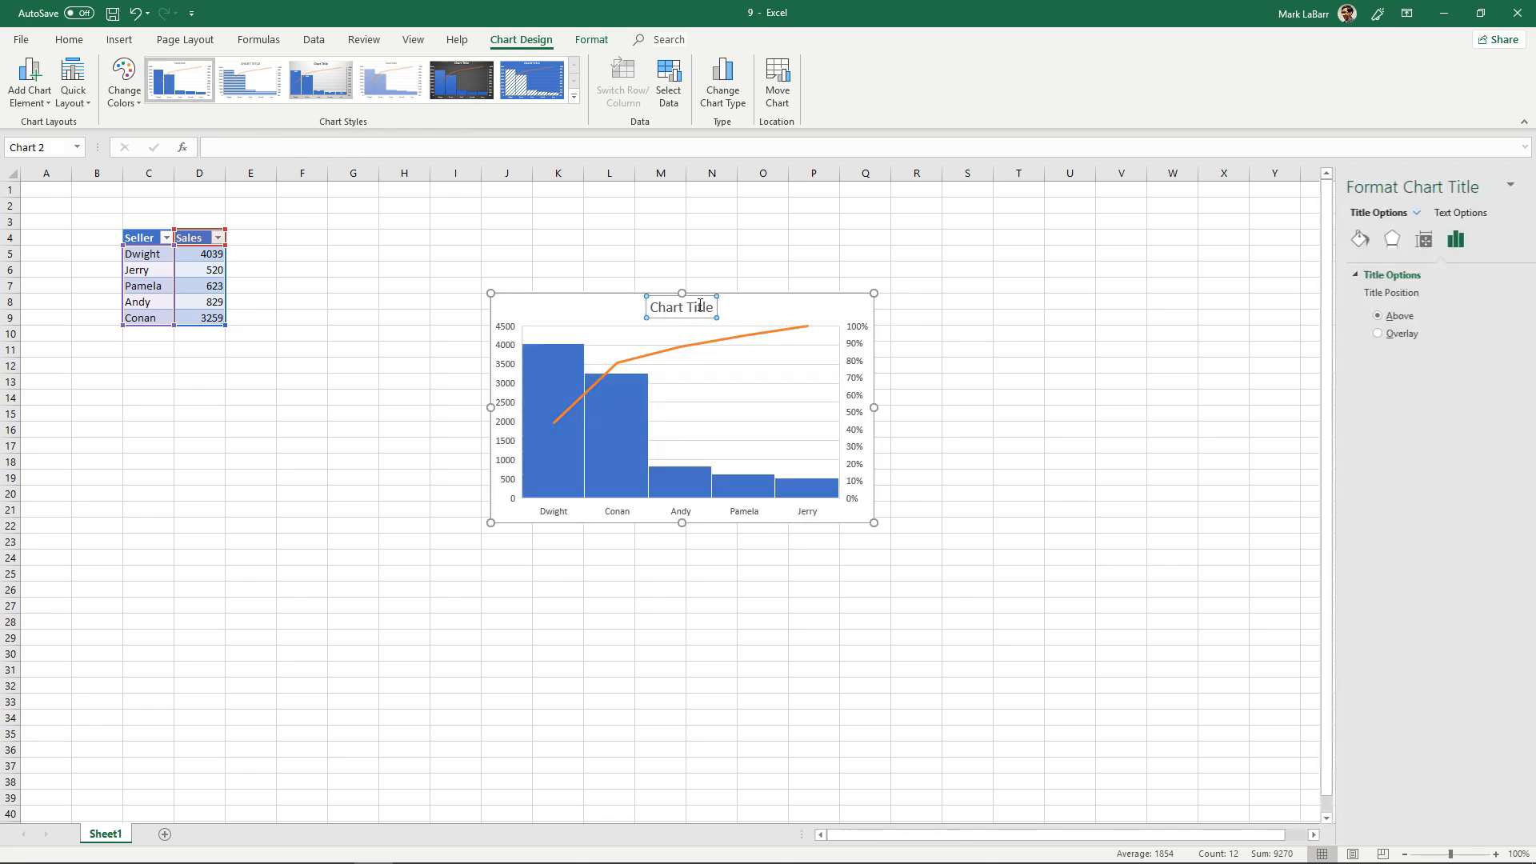
Replace the chart title placeholder with 'Sales'
text(Sa)
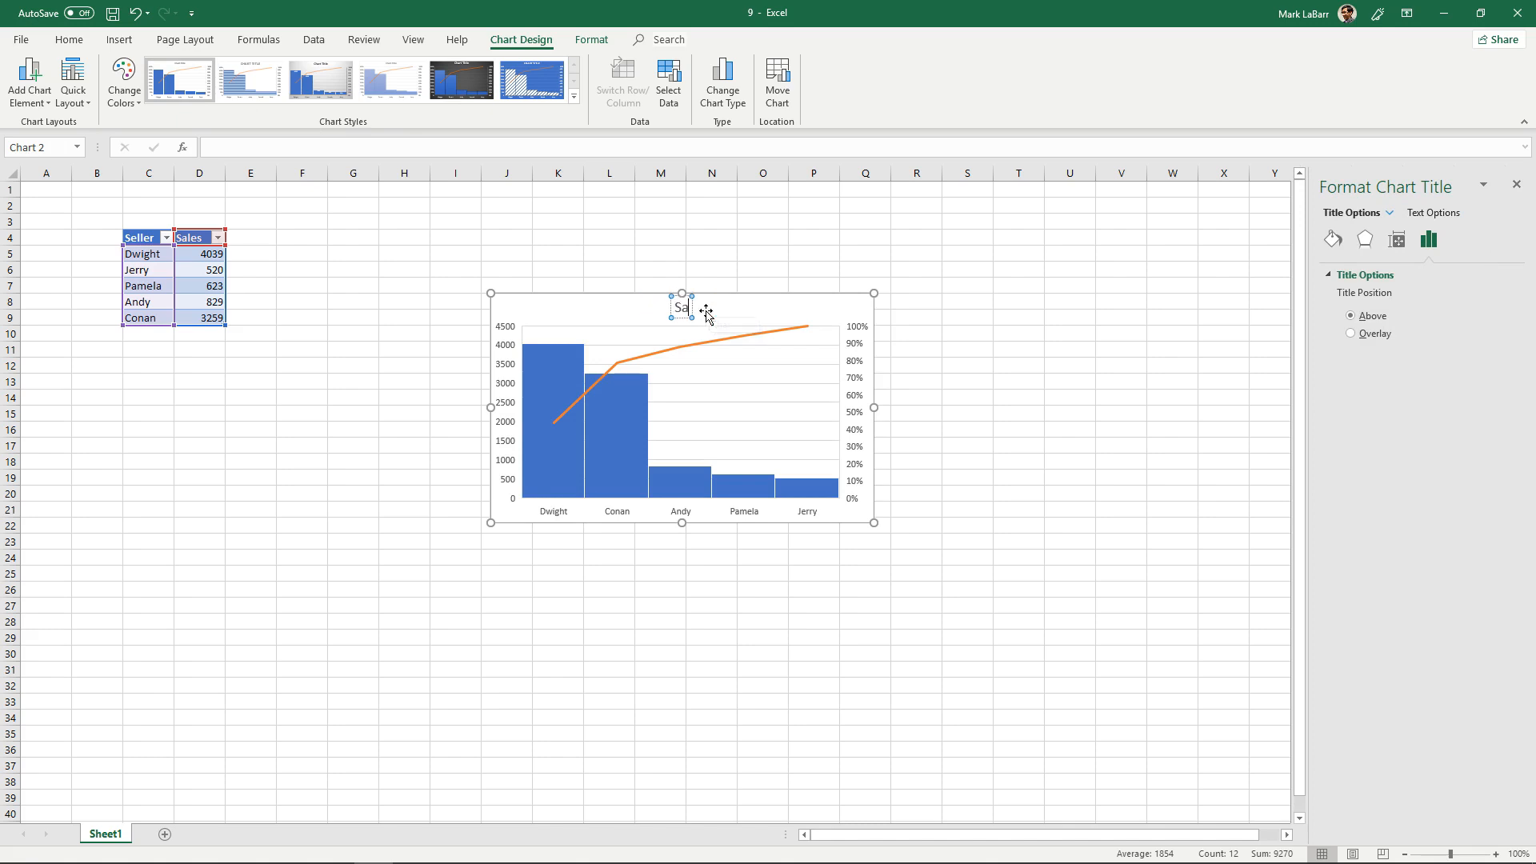
click(706, 319)
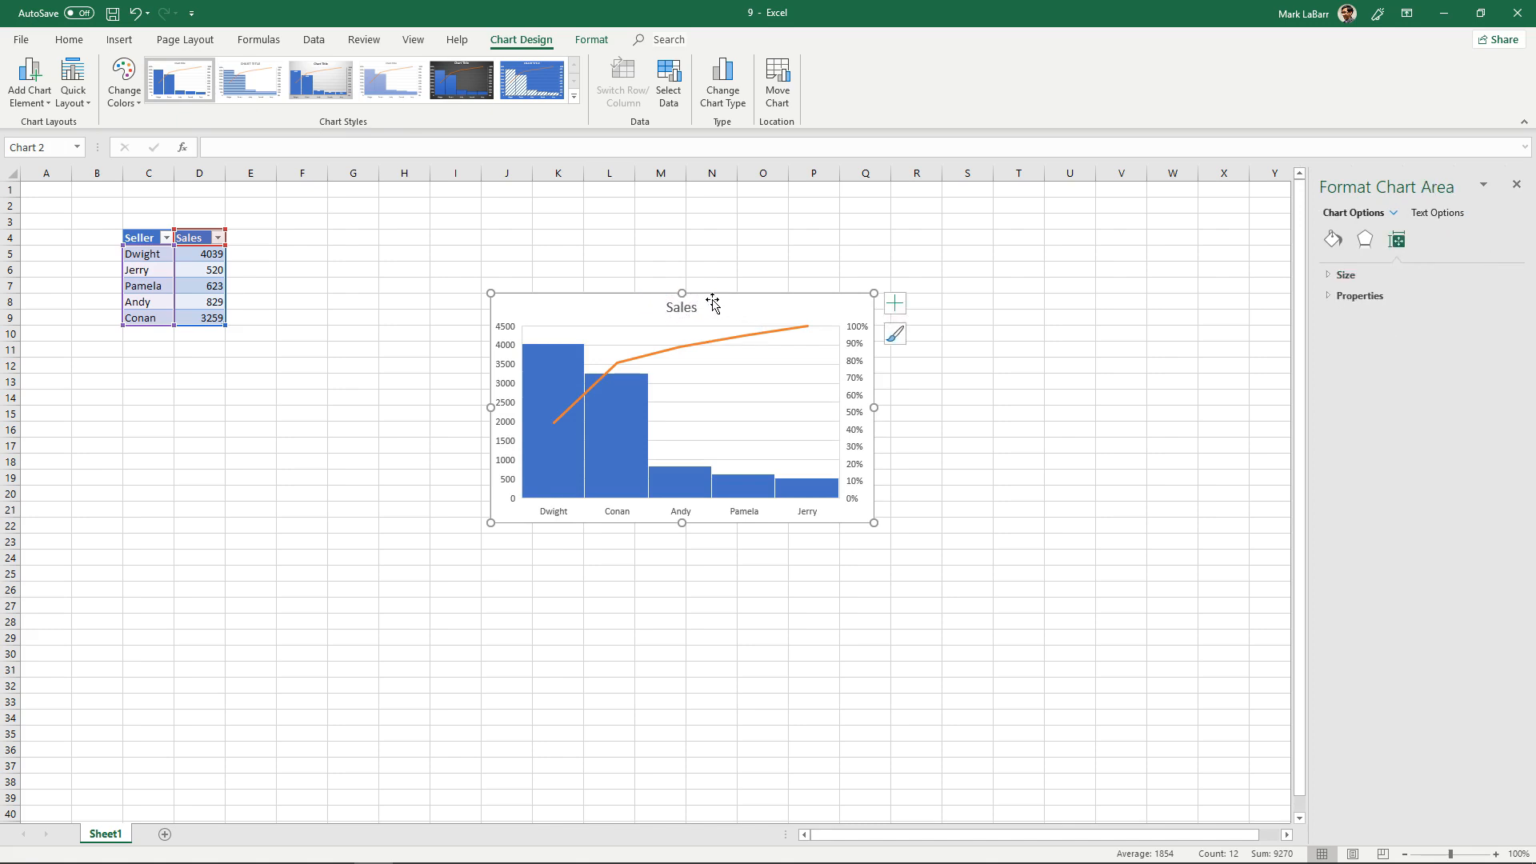
Apply the orange monochromatic colour palette to the Sales chart
click(127, 76)
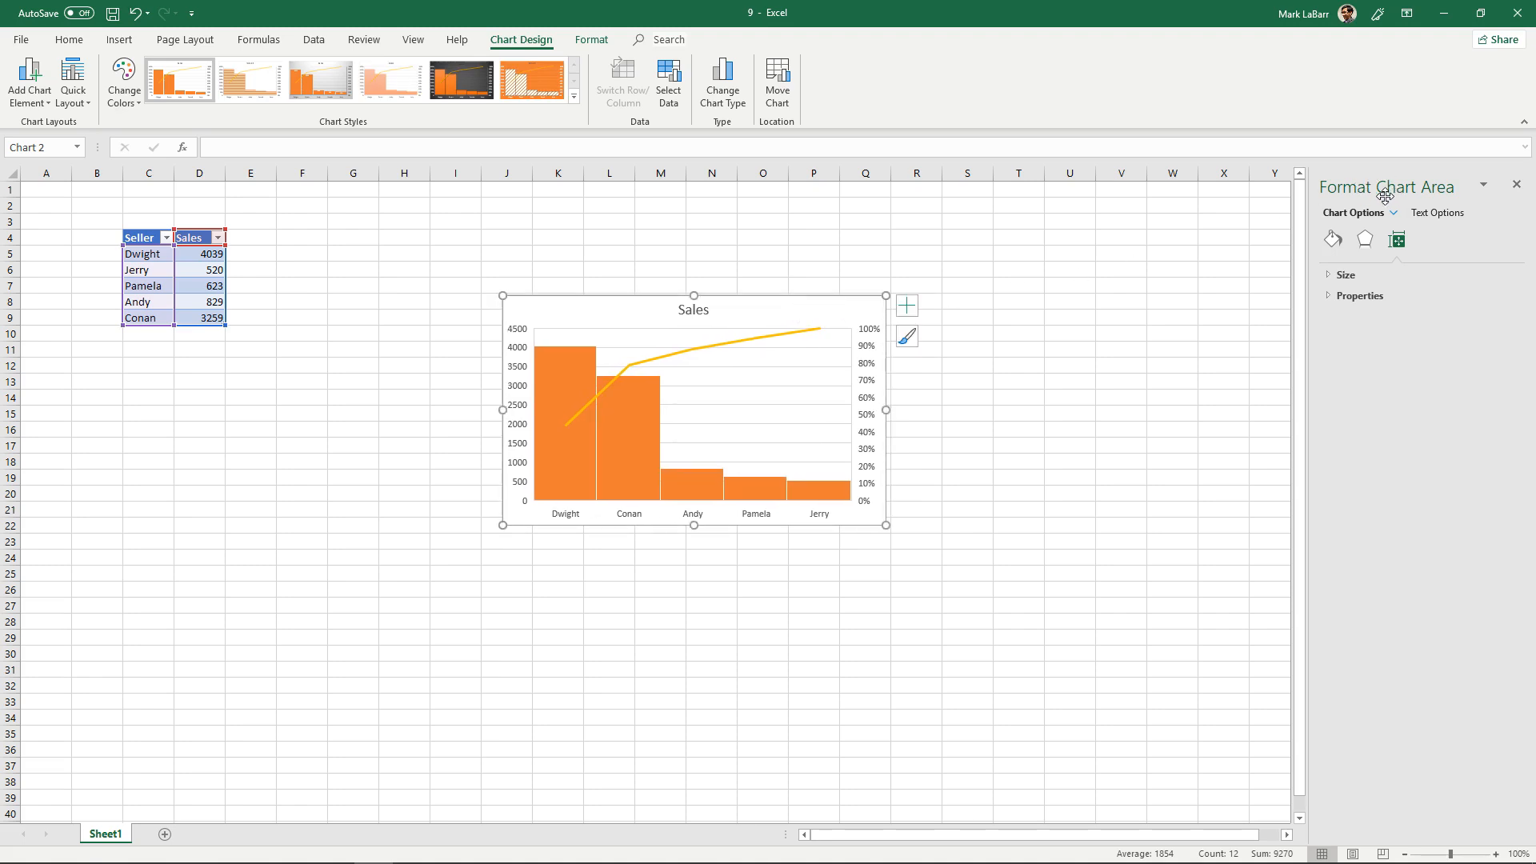
mouse_move(1411, 226)
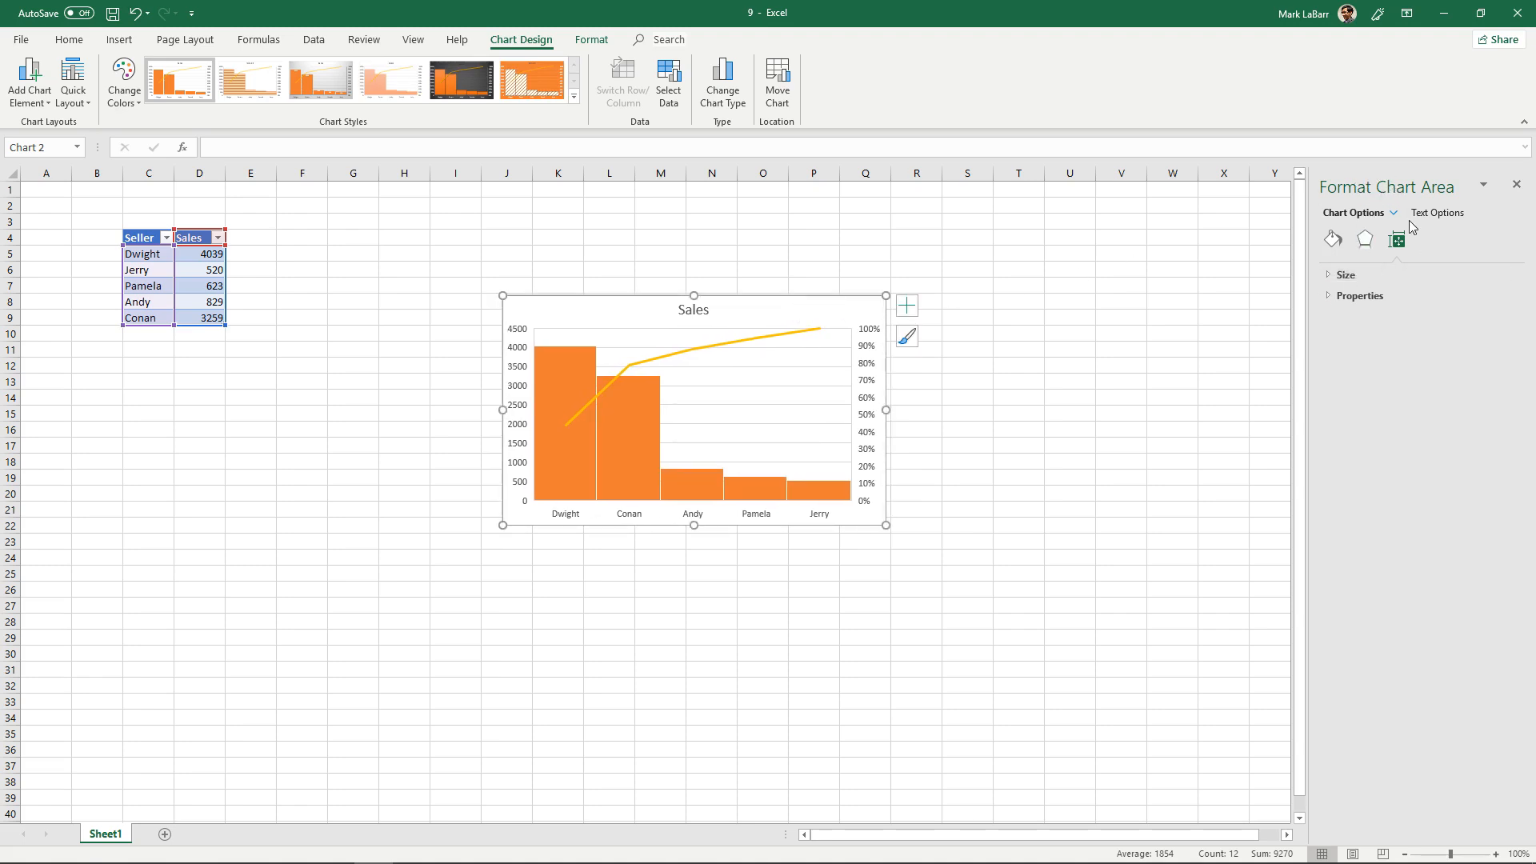
View Size, Pareto Line and Vertical Value Axis settings, then move the chart lower-left
click(1345, 275)
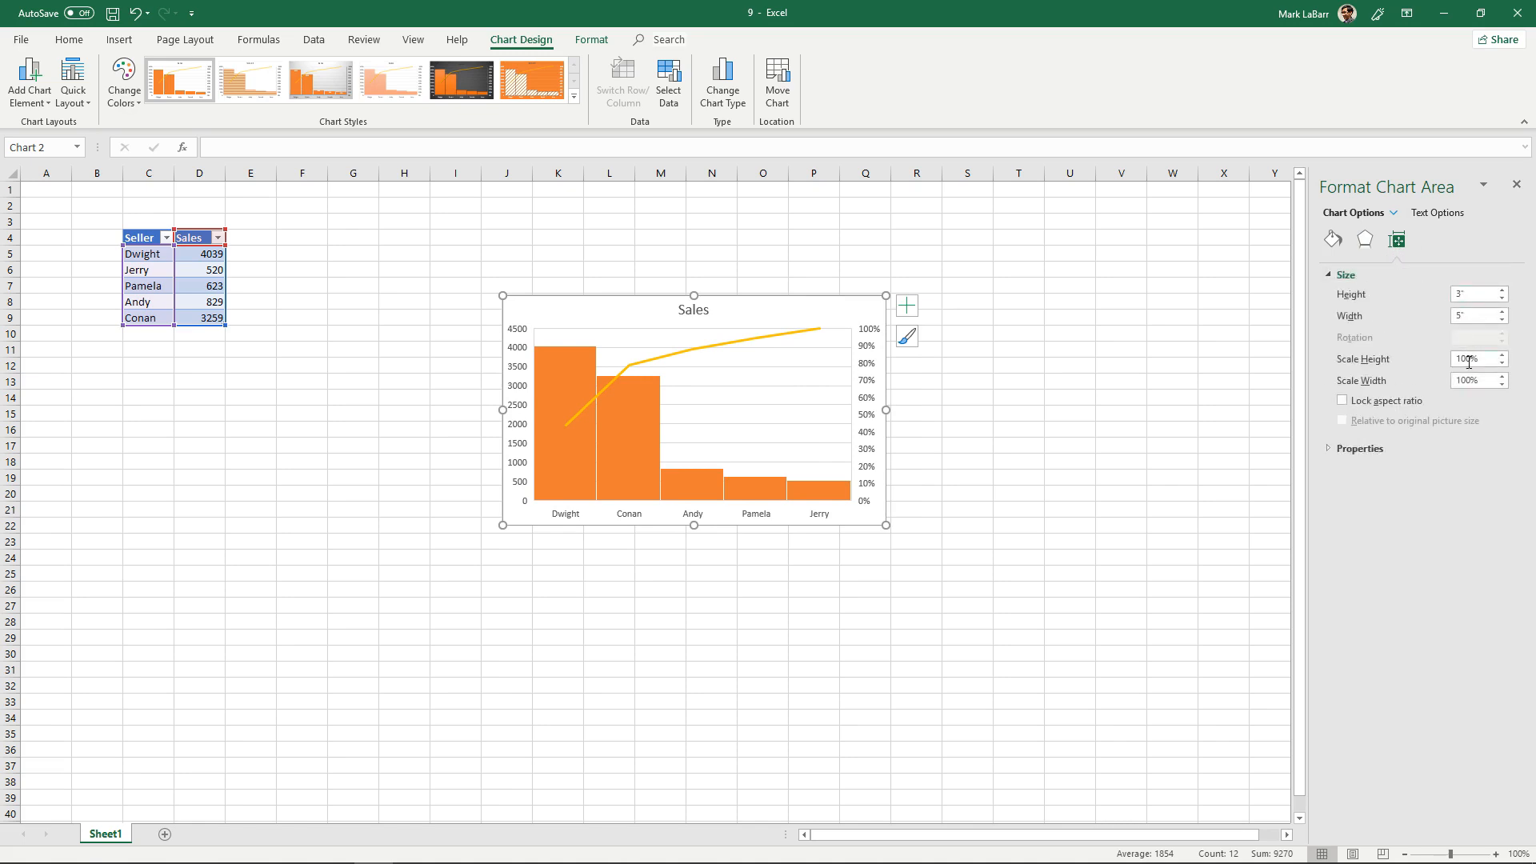
click(1394, 213)
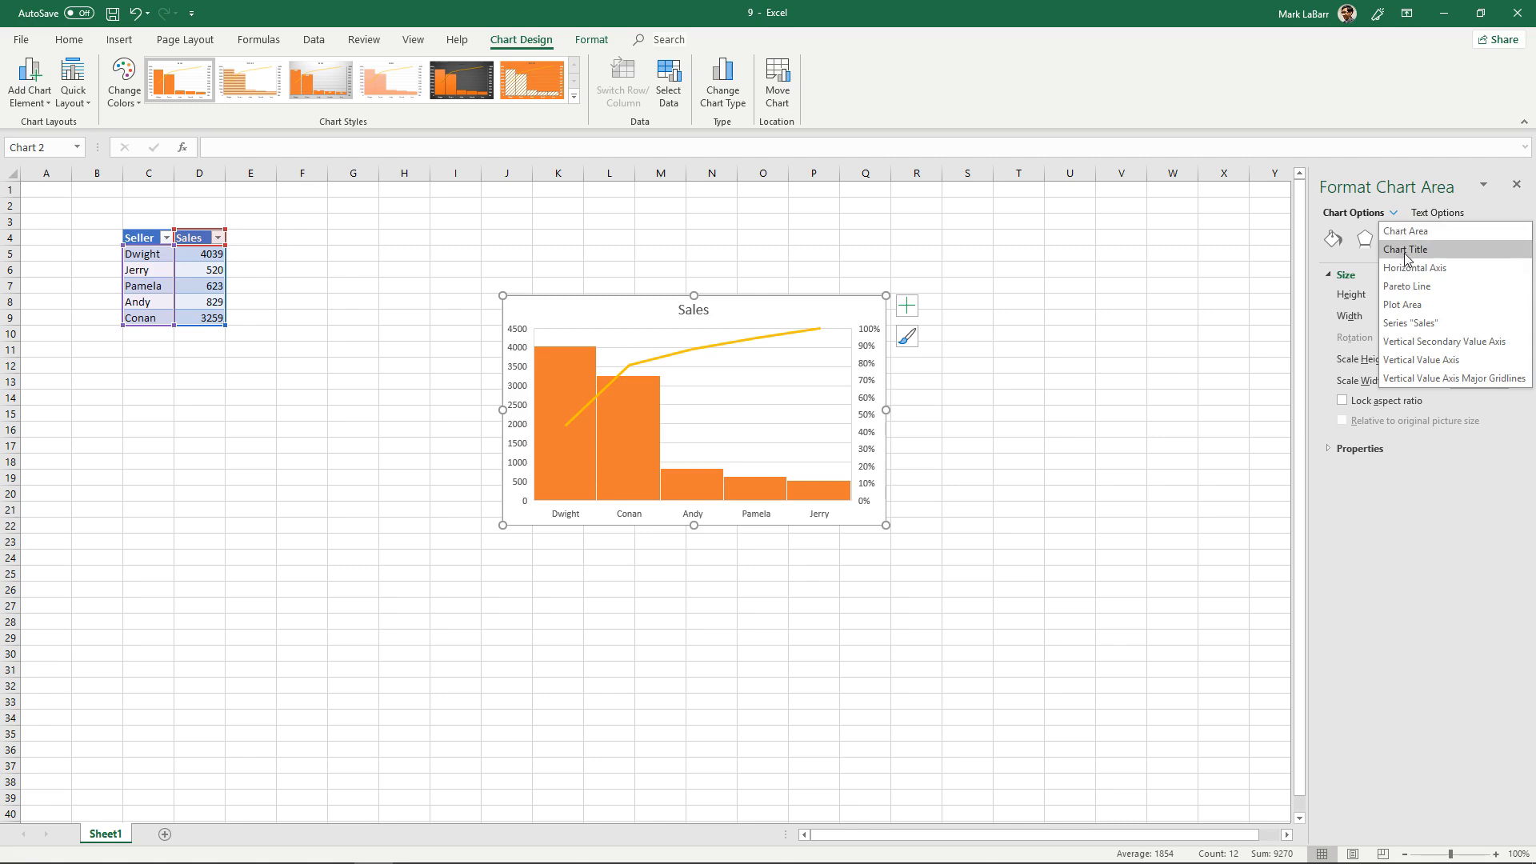
click(1408, 286)
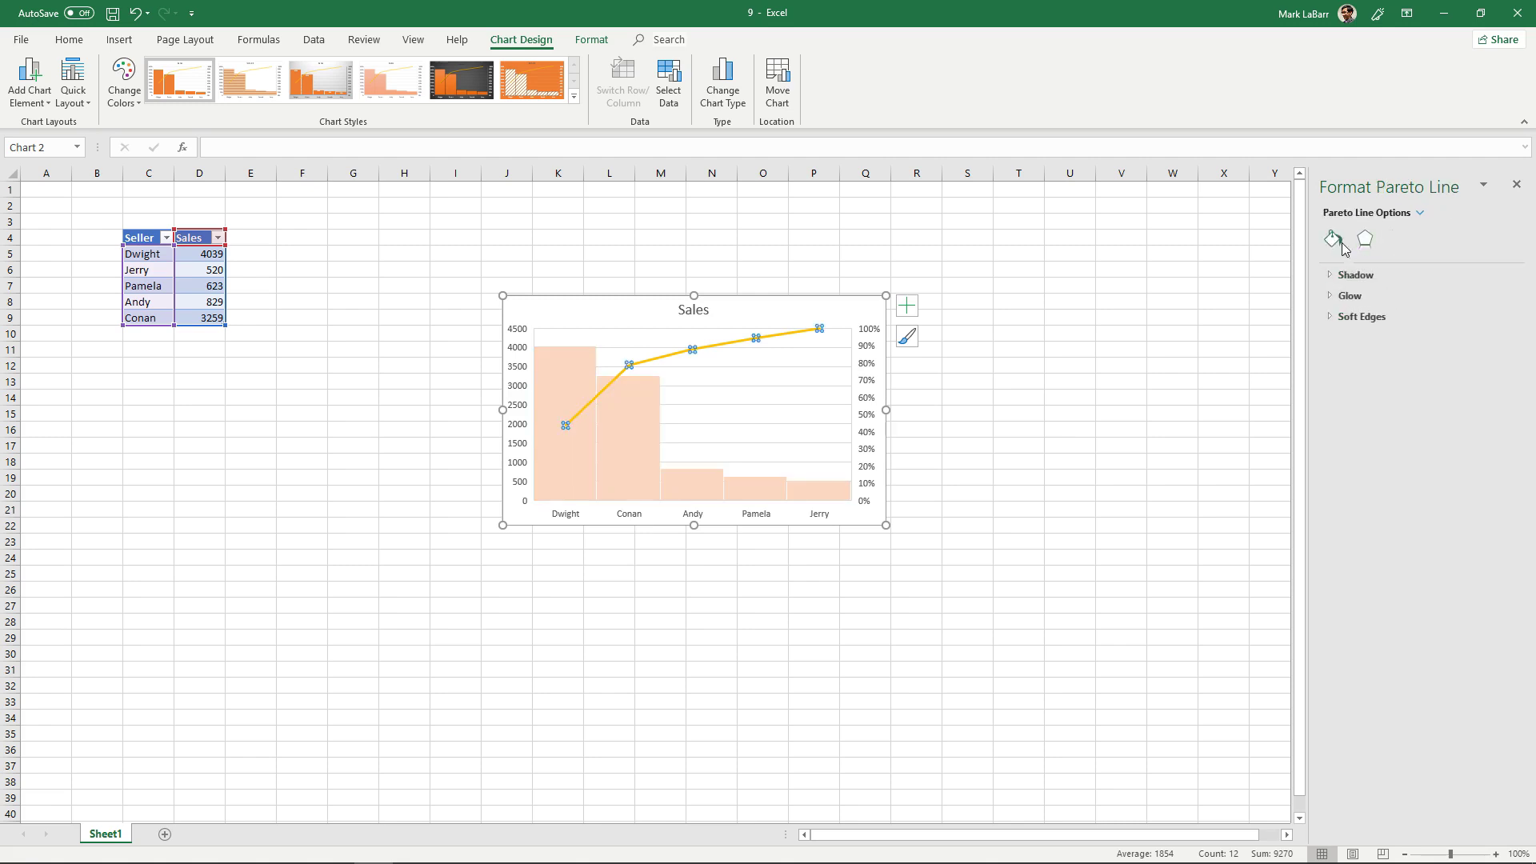
click(1419, 213)
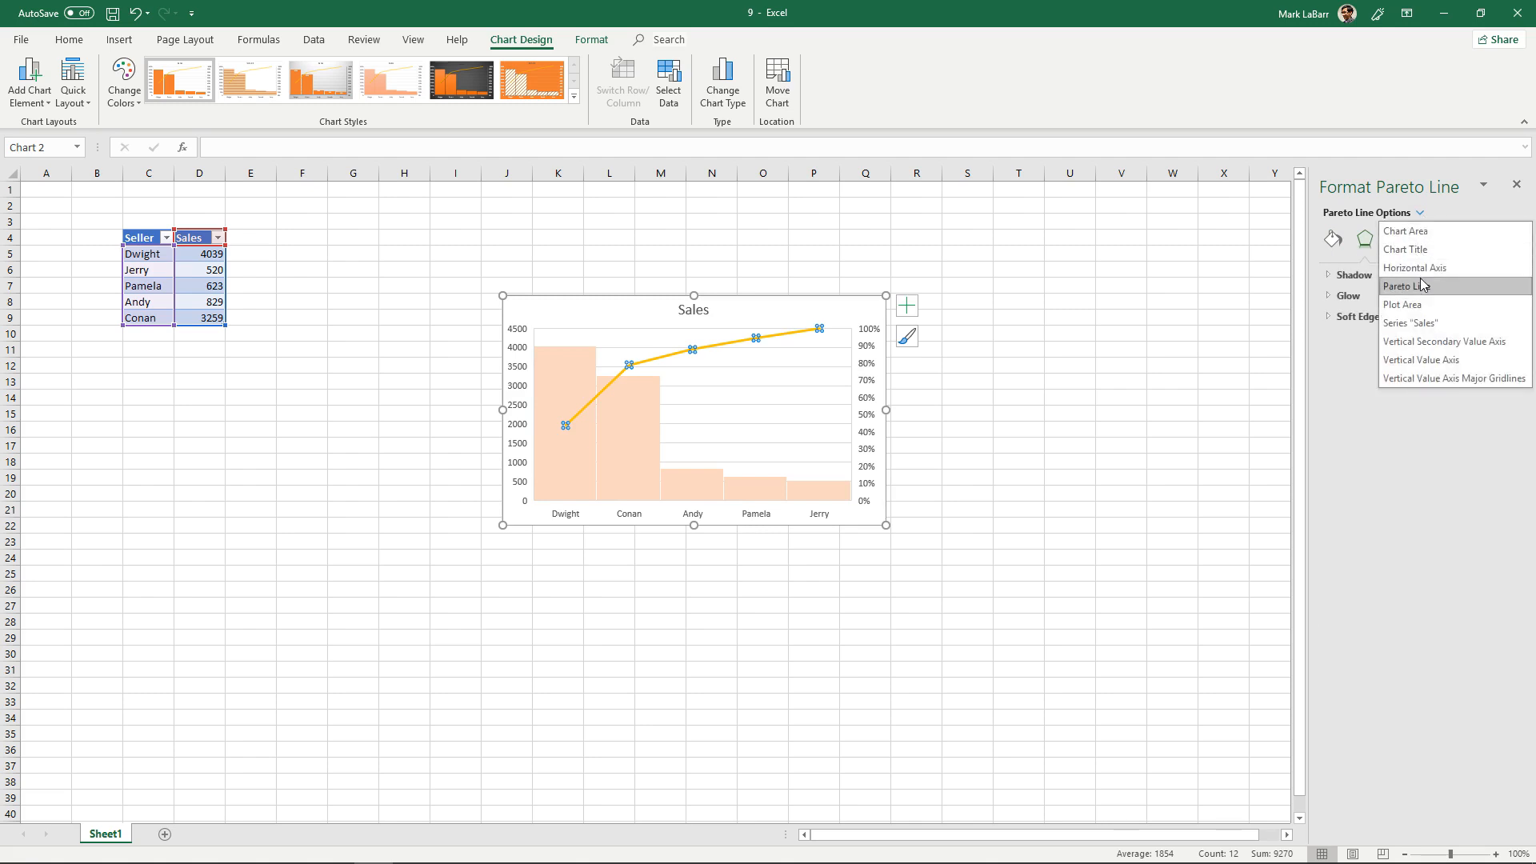
mouse_move(1428, 361)
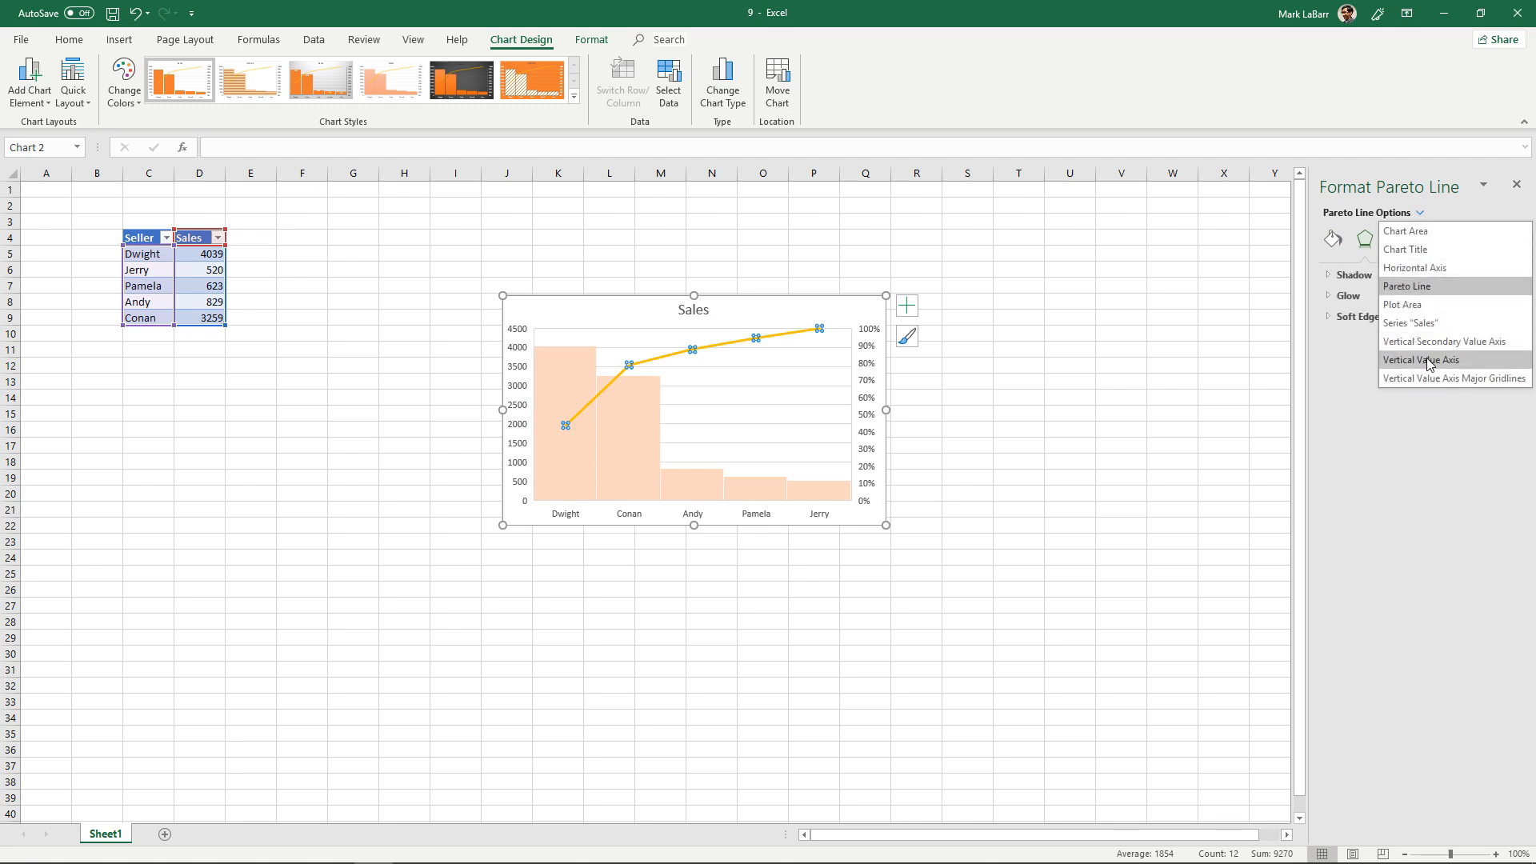
click(1422, 360)
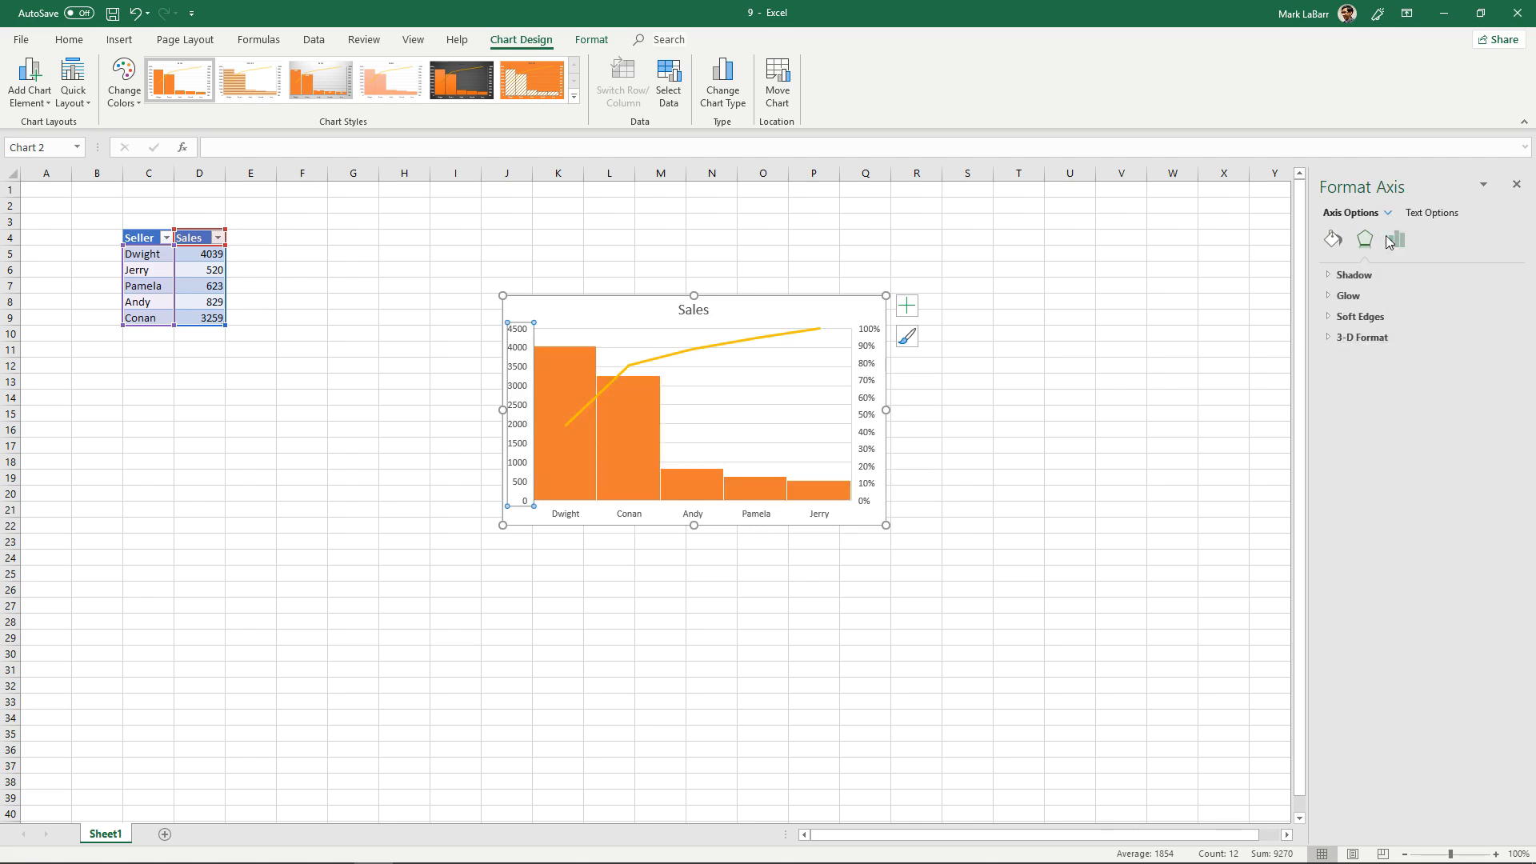
click(1396, 240)
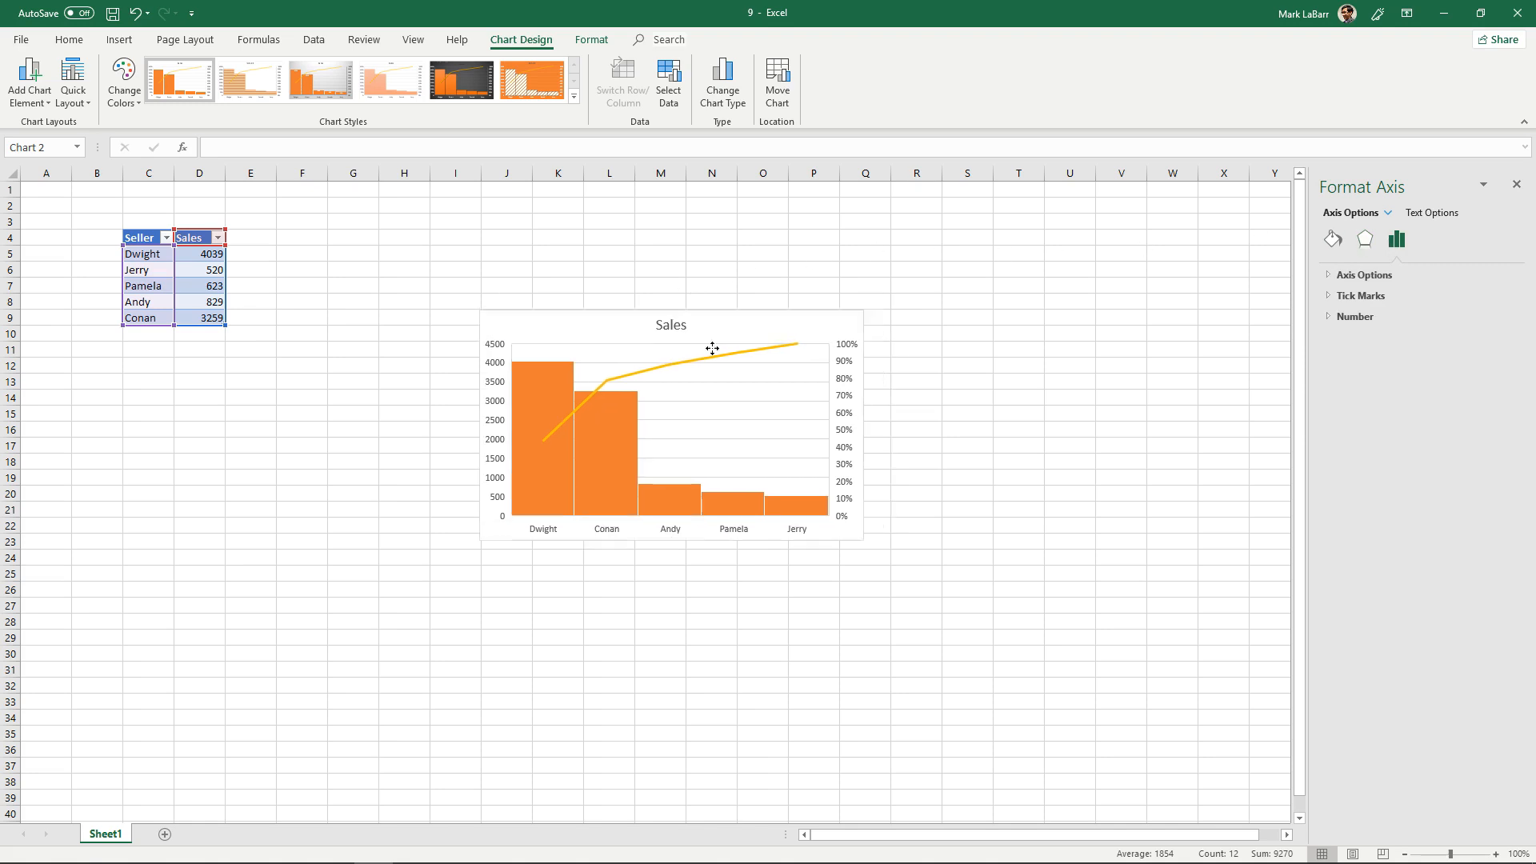
drag(712, 348, 589, 374)
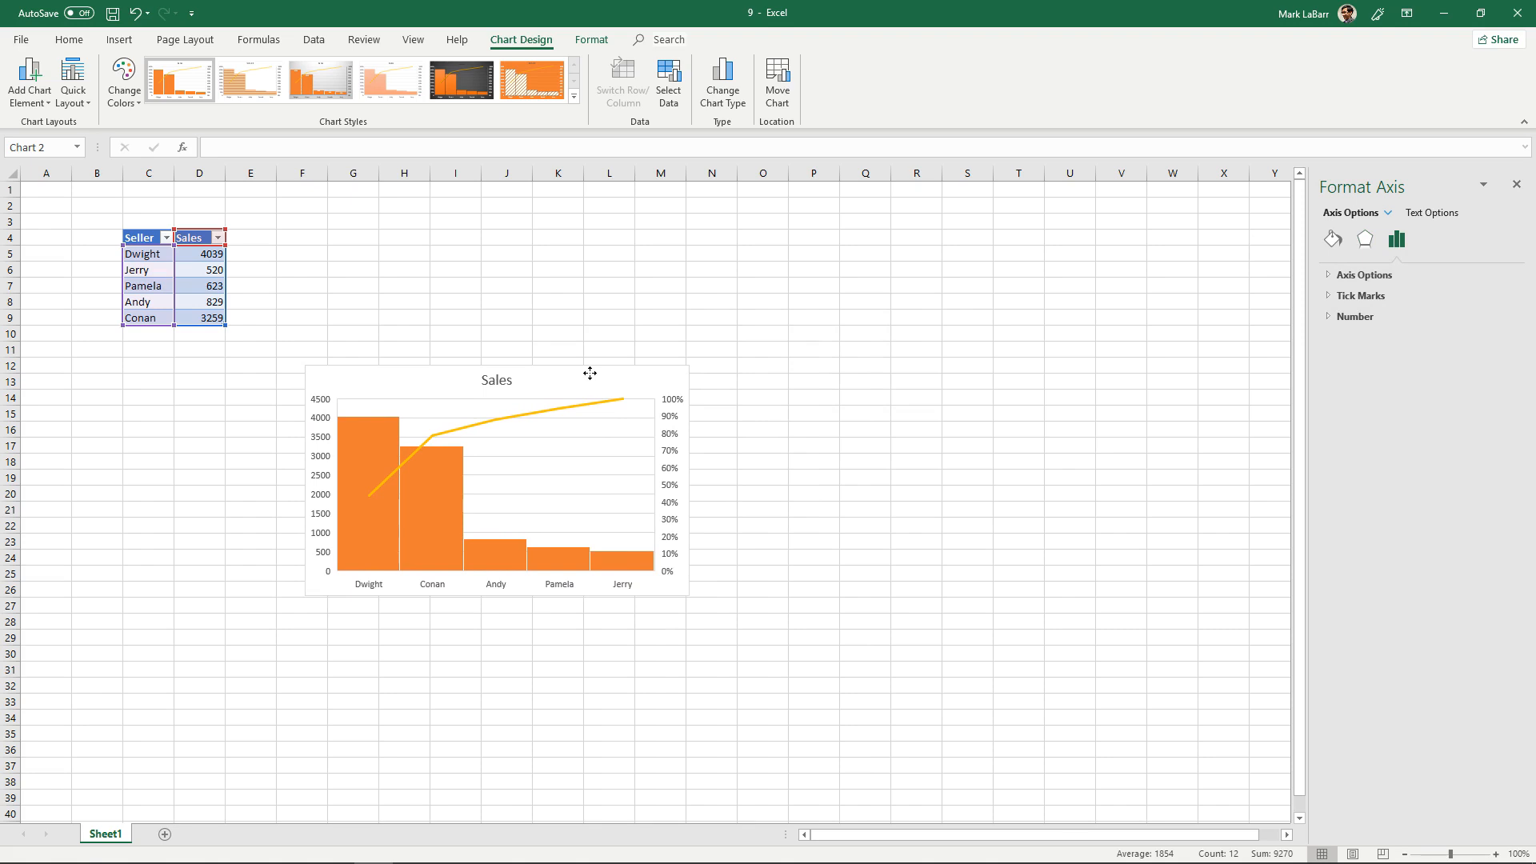